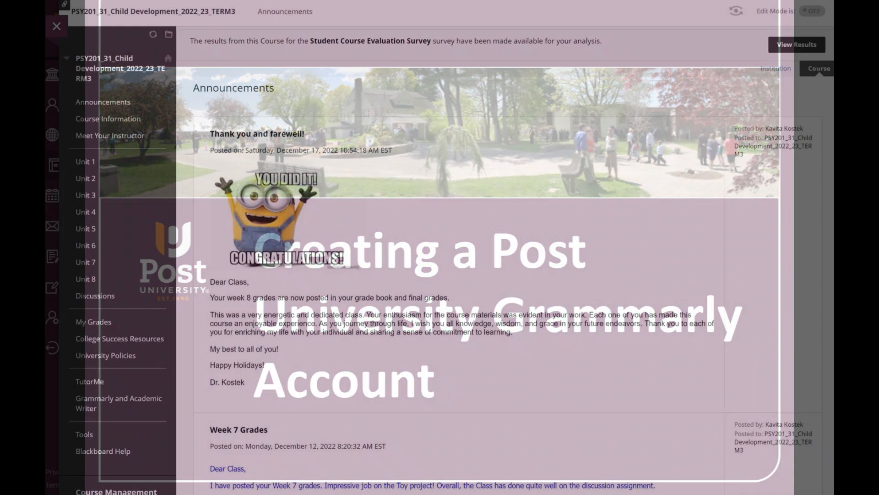
Step: Open the course's Grammarly and Academic Writer page showing the Grammarly Premium setup instructions
left_click(56, 26)
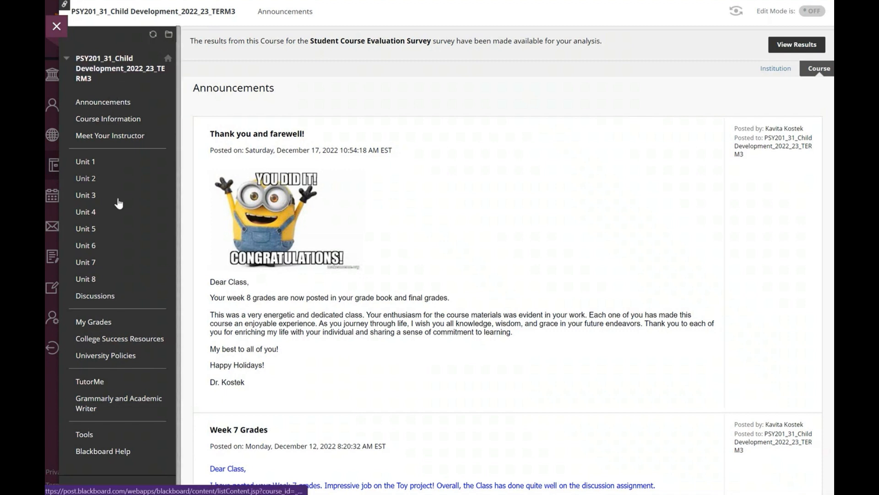
mouse_move(90, 382)
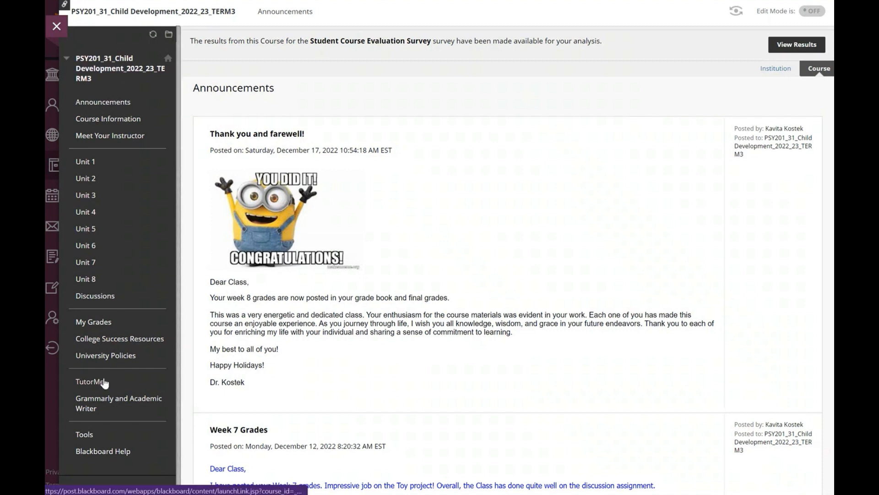
mouse_move(107, 403)
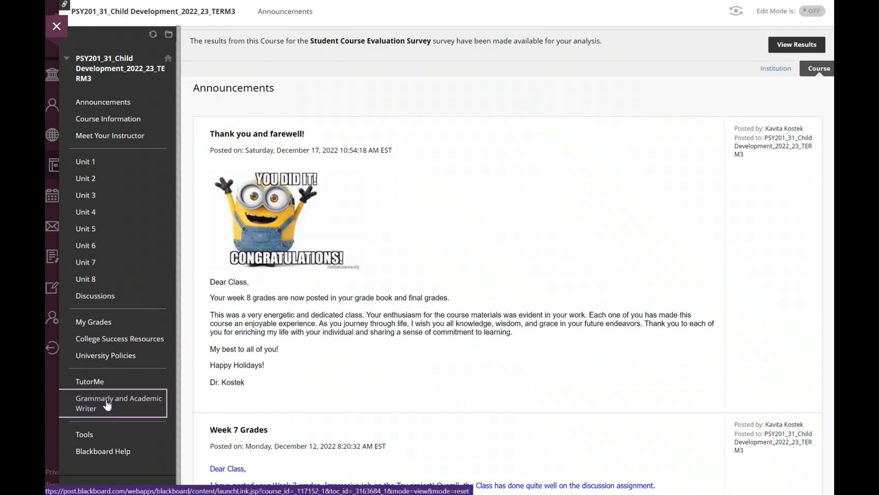
left_click(119, 402)
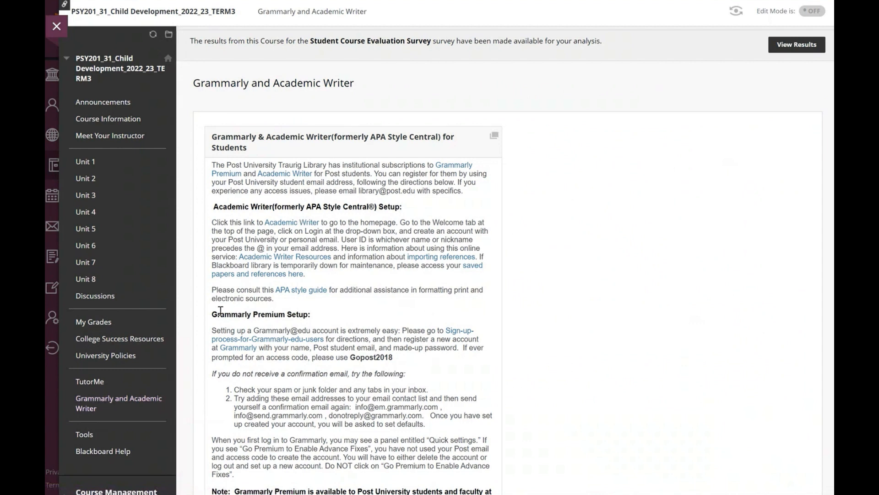
mouse_move(458, 324)
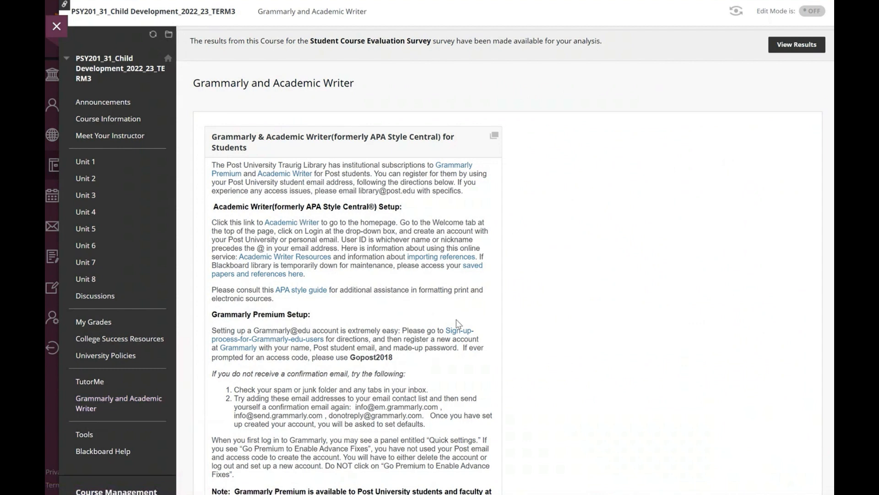
mouse_move(458, 335)
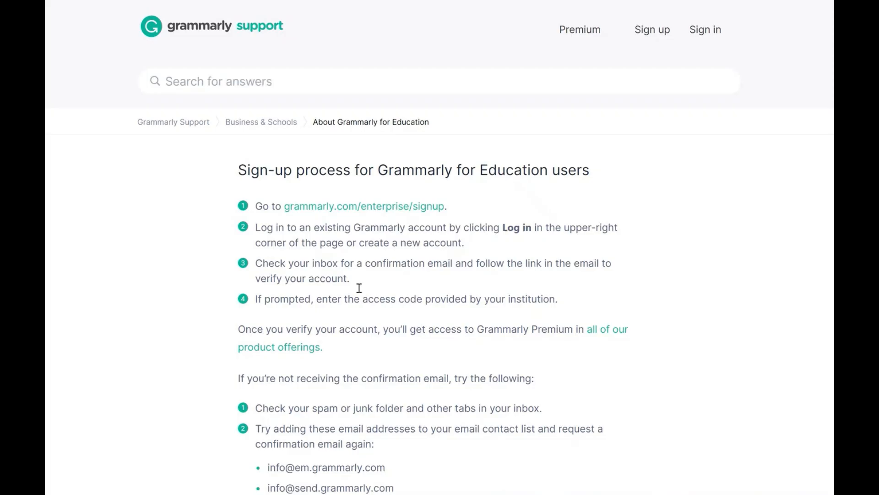
mouse_move(392, 165)
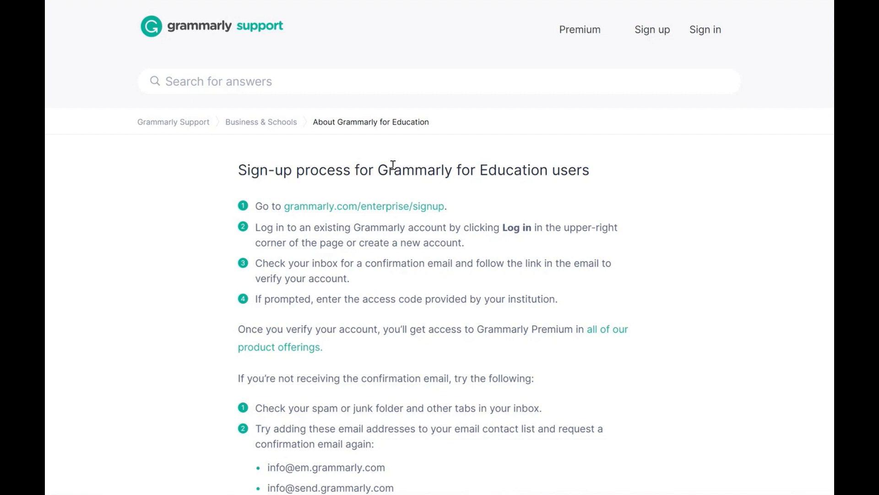
mouse_move(359, 213)
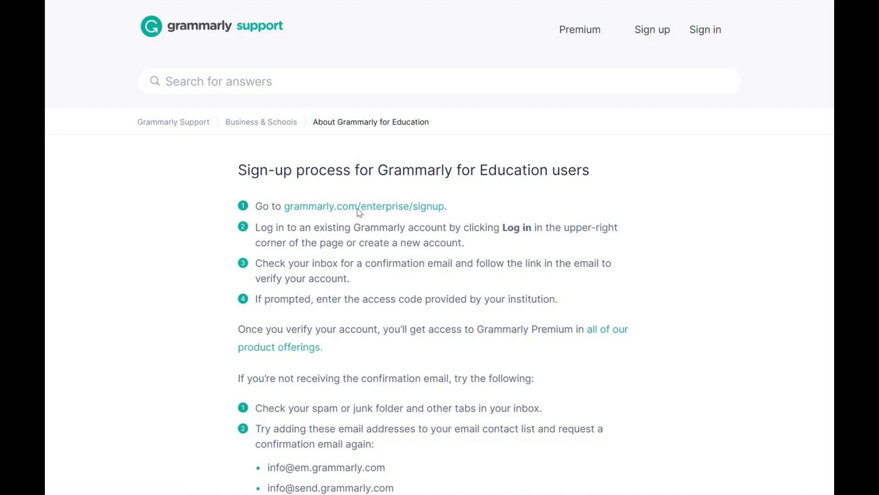
Step: Sign up for a Grammarly education account using the saved university email, password and name
left_click(364, 206)
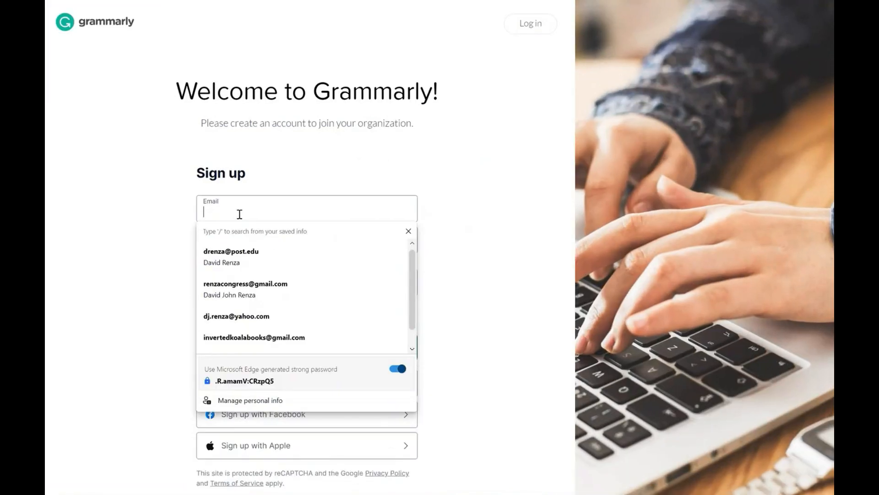
left_click(231, 257)
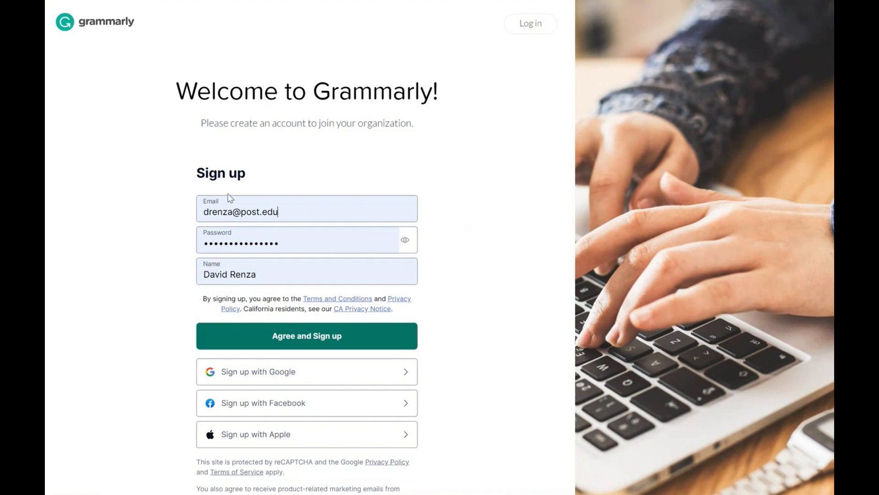
mouse_move(427, 201)
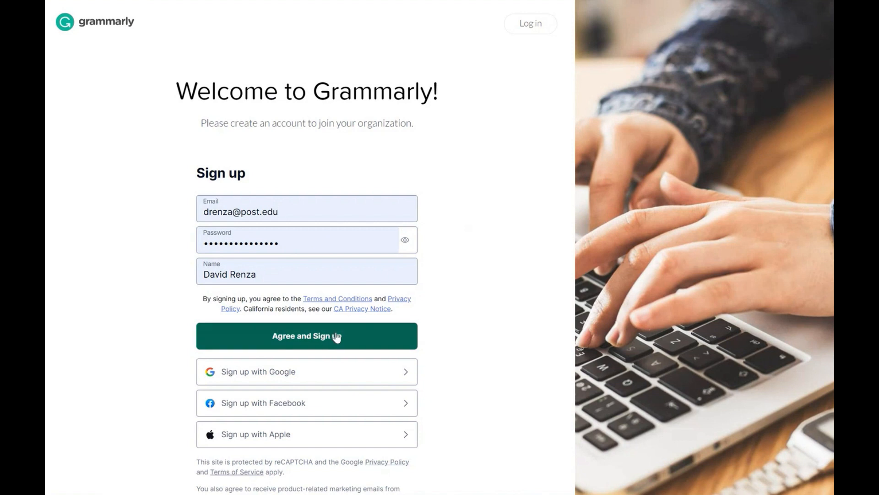
left_click(307, 335)
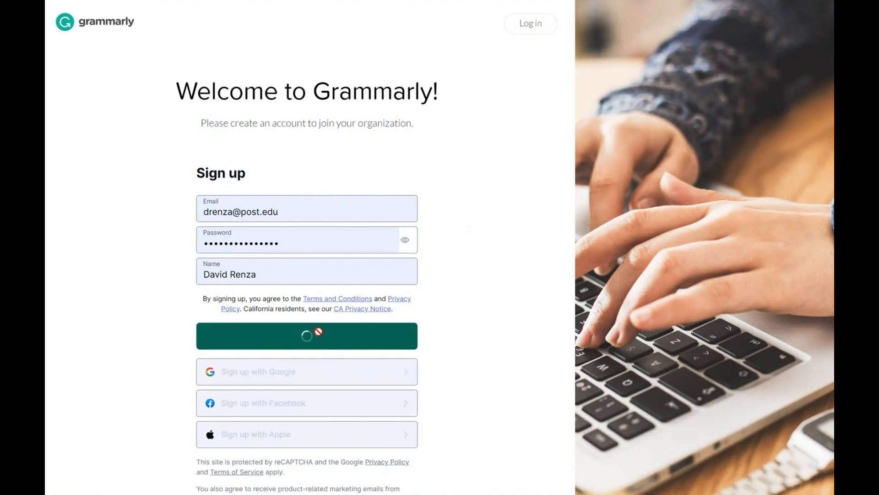
left_click(307, 335)
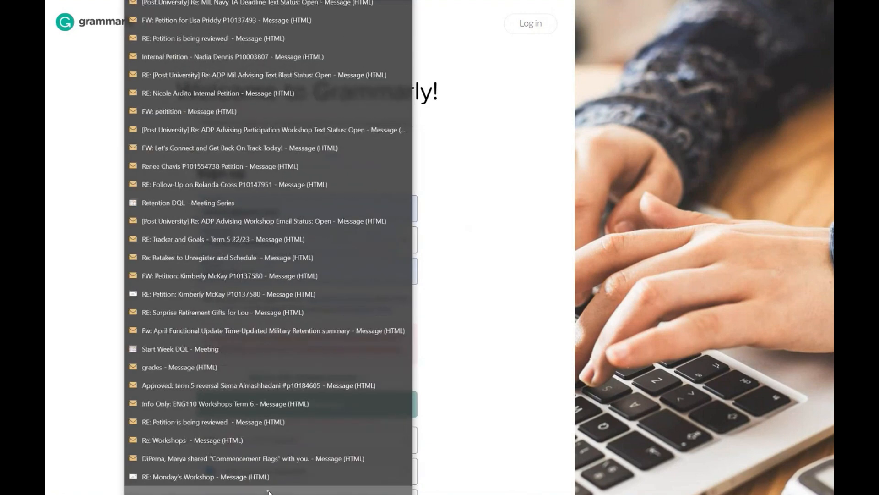
Step: Open Grammarly's 'ACTION REQUIRED: Confirm Your Email' message in Outlook
scroll("down", 3)
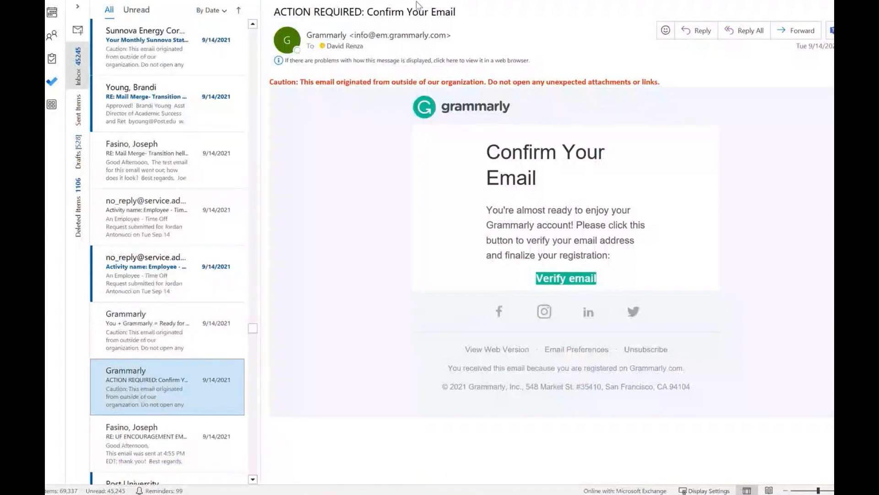
mouse_move(551, 232)
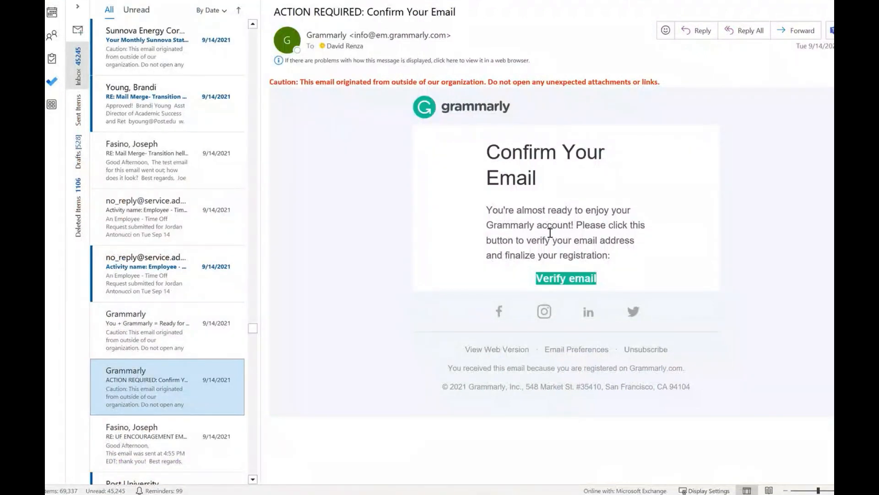
mouse_move(566, 278)
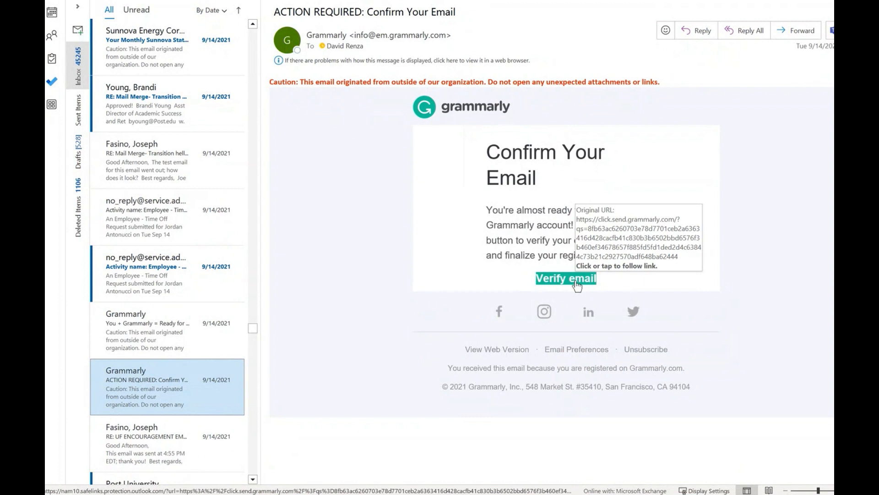
mouse_move(678, 264)
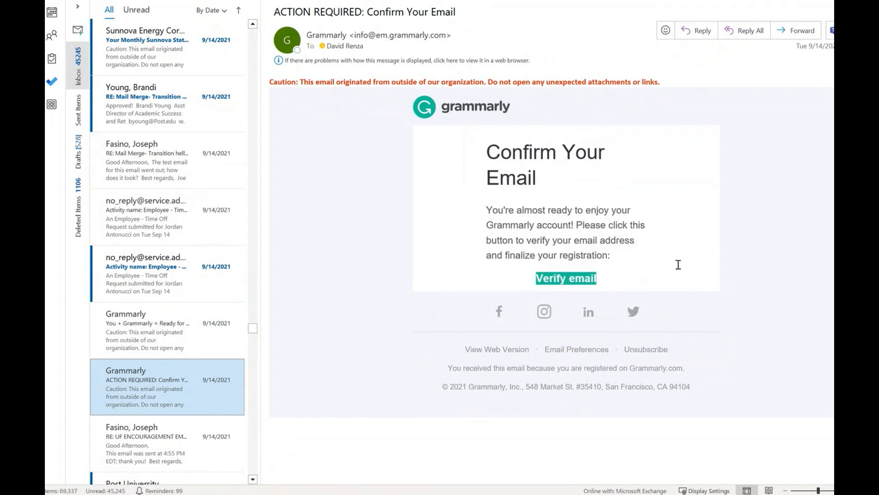
mouse_move(619, 281)
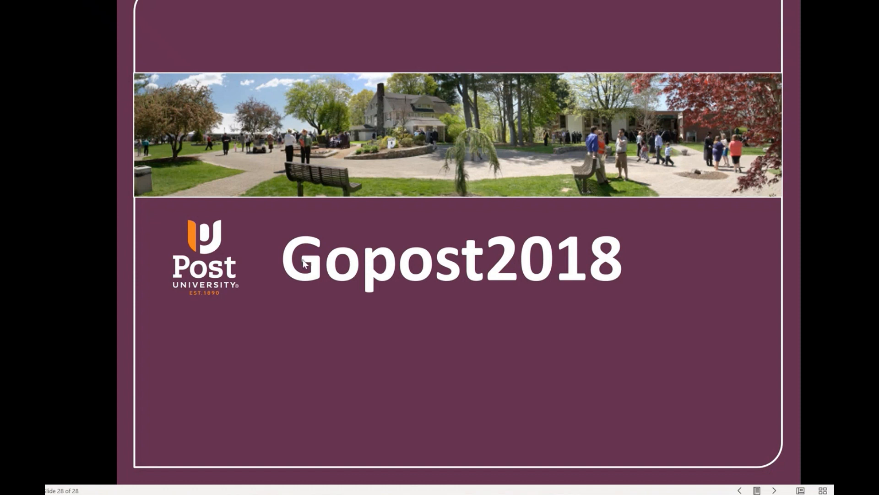
mouse_move(632, 269)
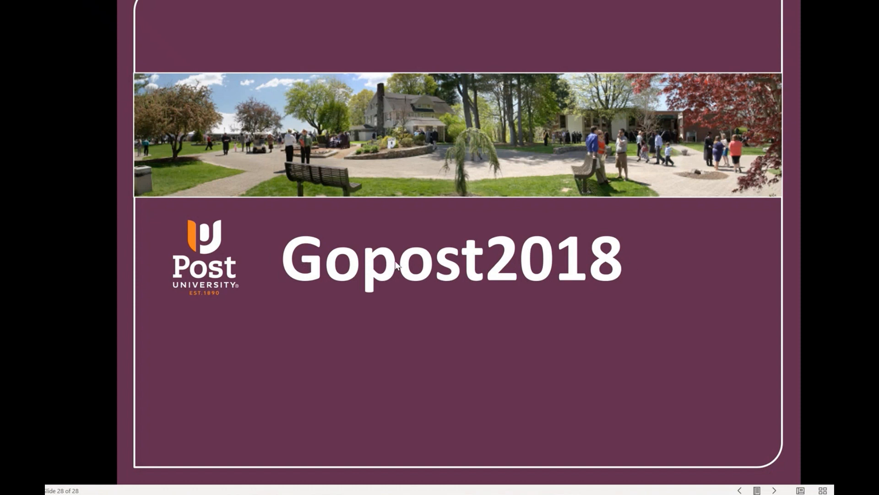
mouse_move(279, 257)
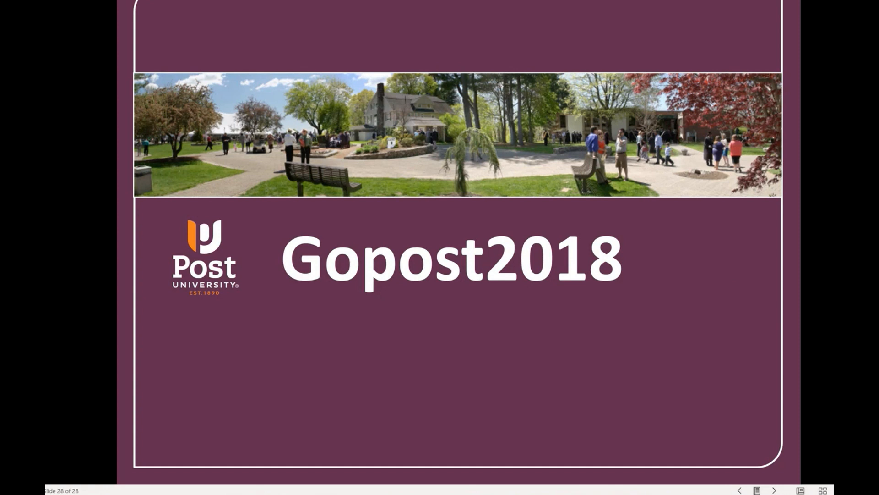
mouse_move(700, 350)
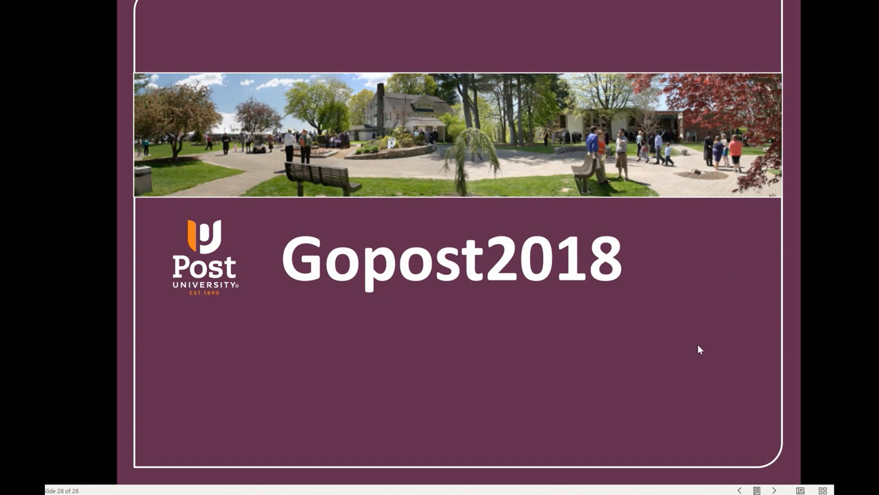